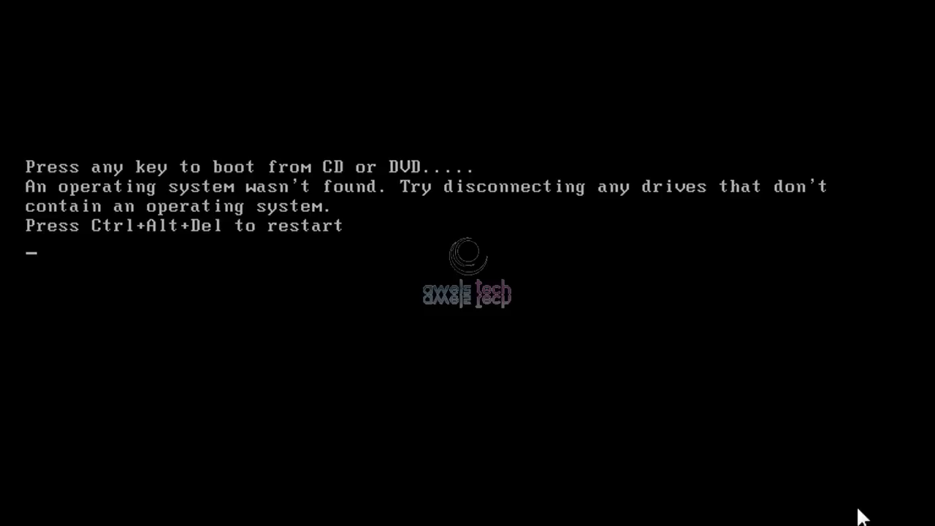
mouse_move(862, 515)
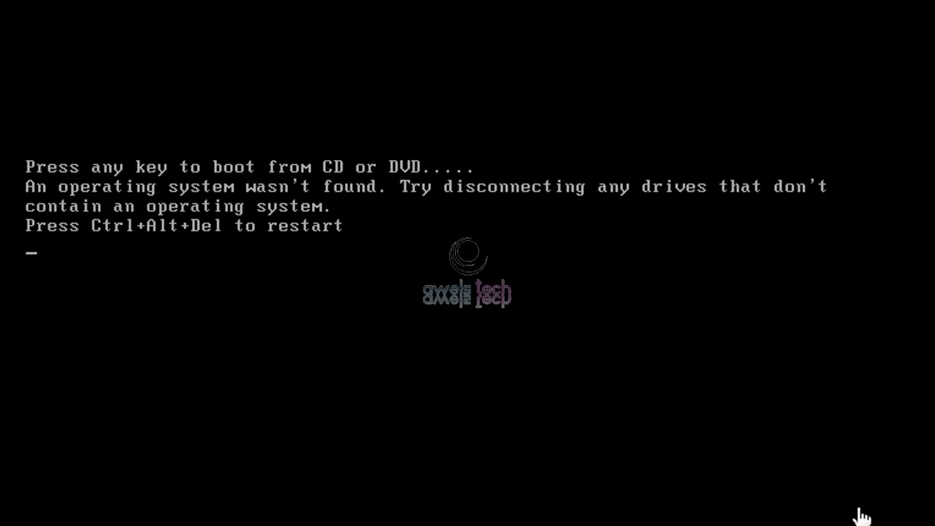
mouse_move(591, 377)
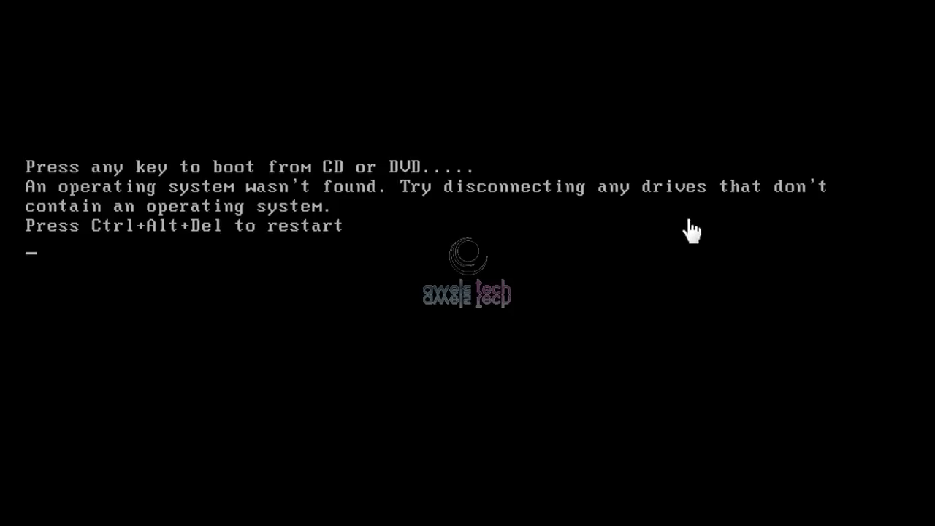
mouse_move(303, 226)
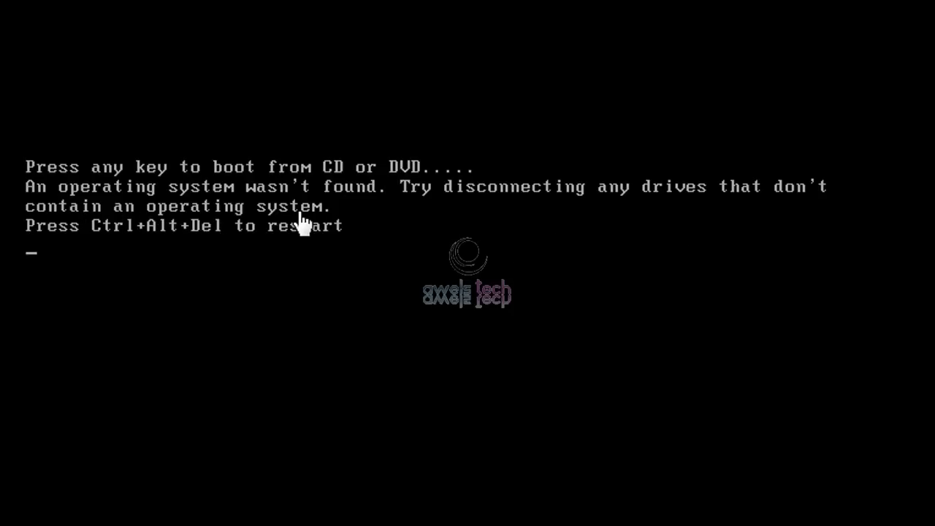
mouse_move(197, 252)
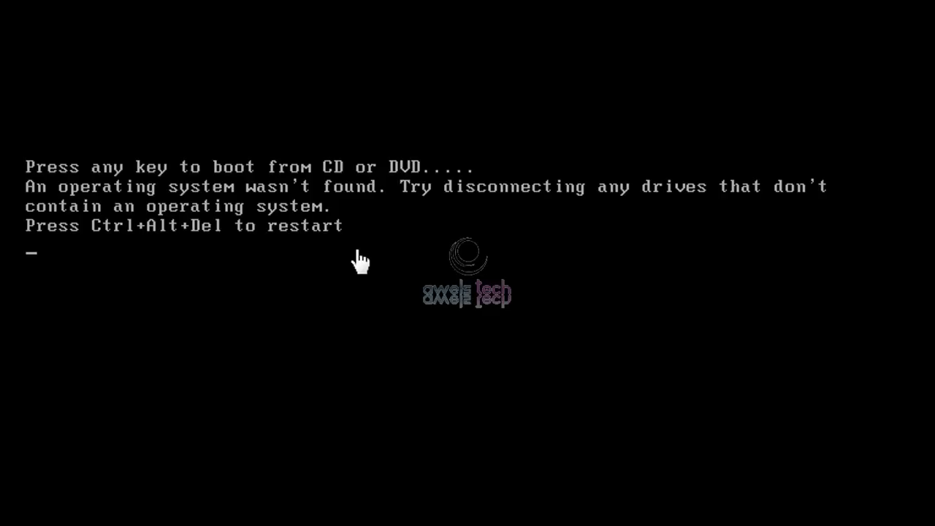
mouse_move(351, 263)
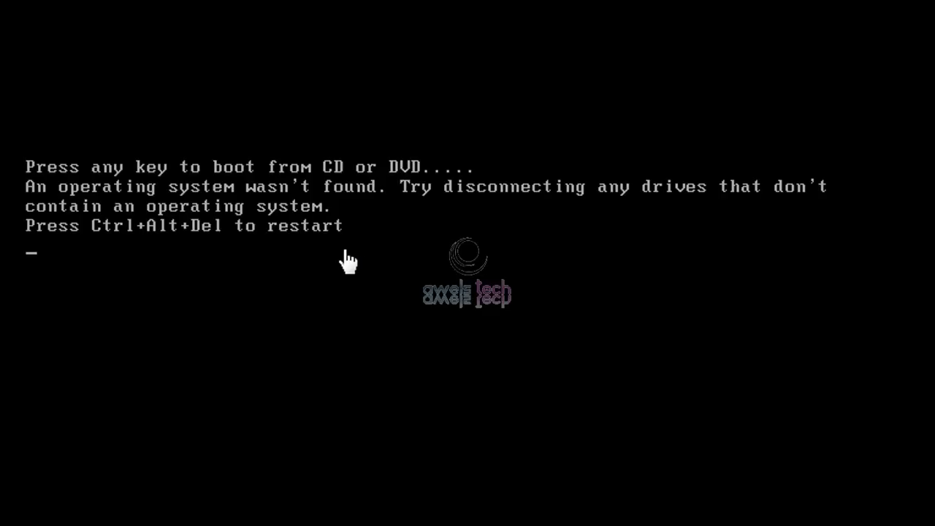
mouse_move(371, 306)
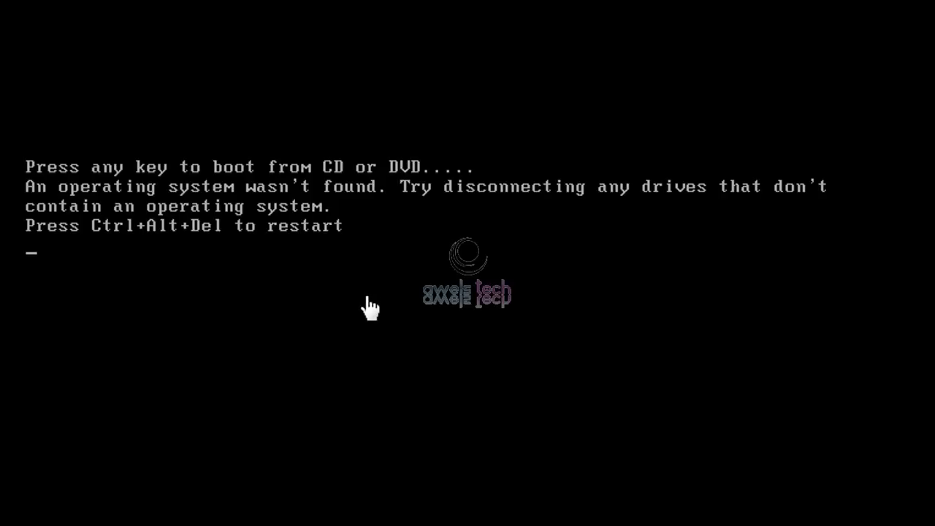
mouse_move(447, 303)
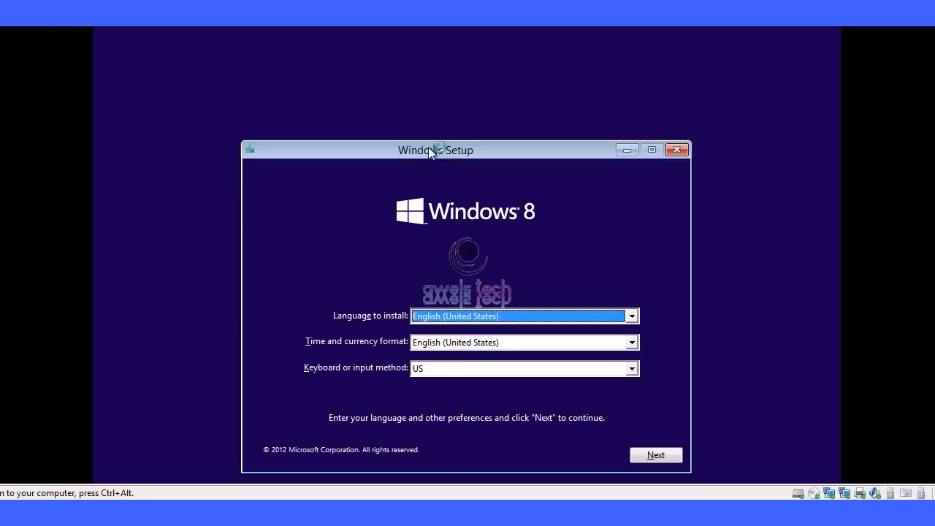
Step: Accept the language settings, choose Repair your computer, then go to Troubleshoot > Advanced options
left_click(655, 454)
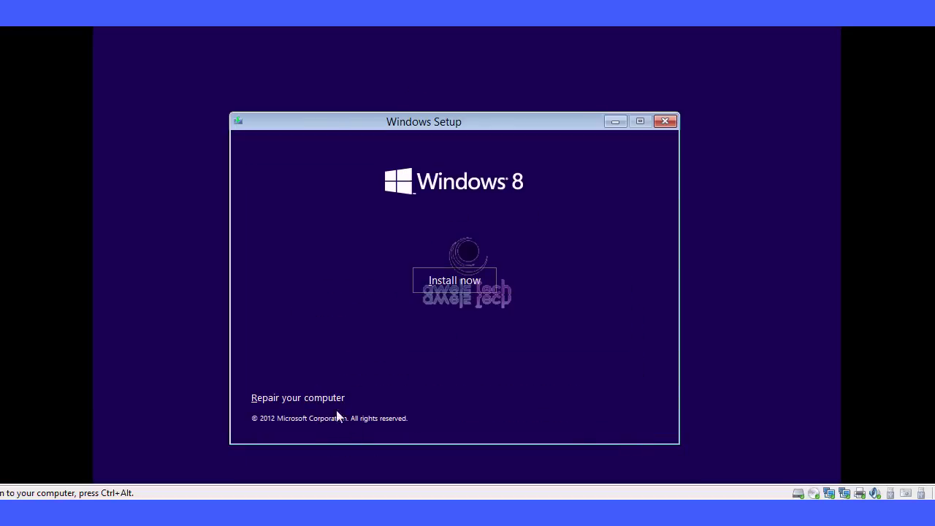
left_click(453, 279)
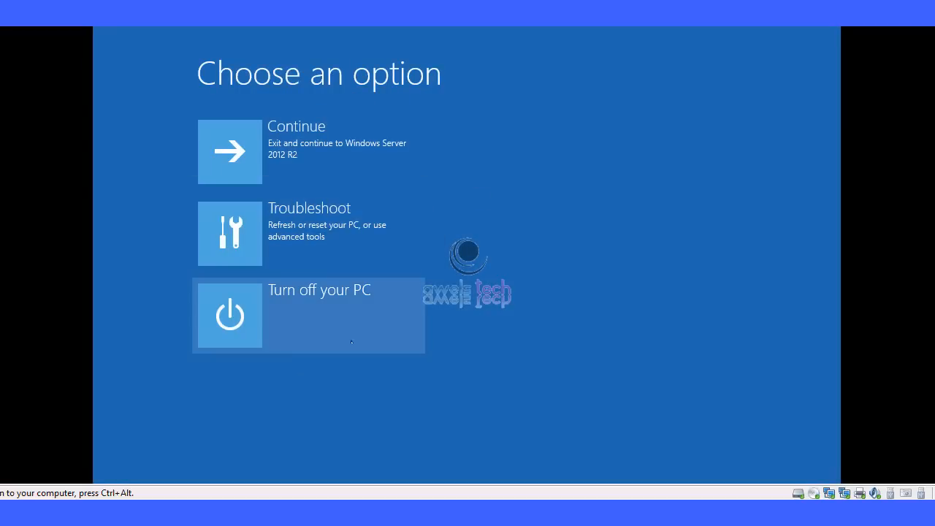
mouse_move(438, 290)
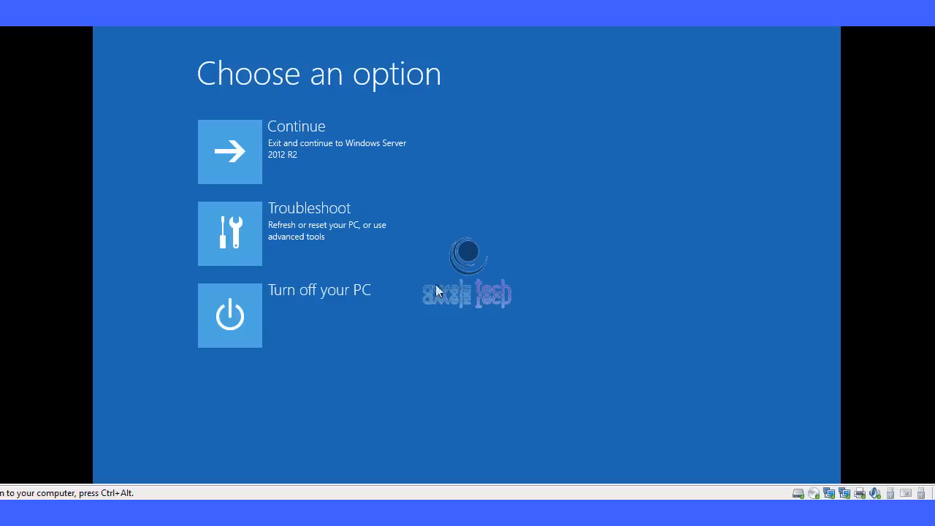
mouse_move(409, 289)
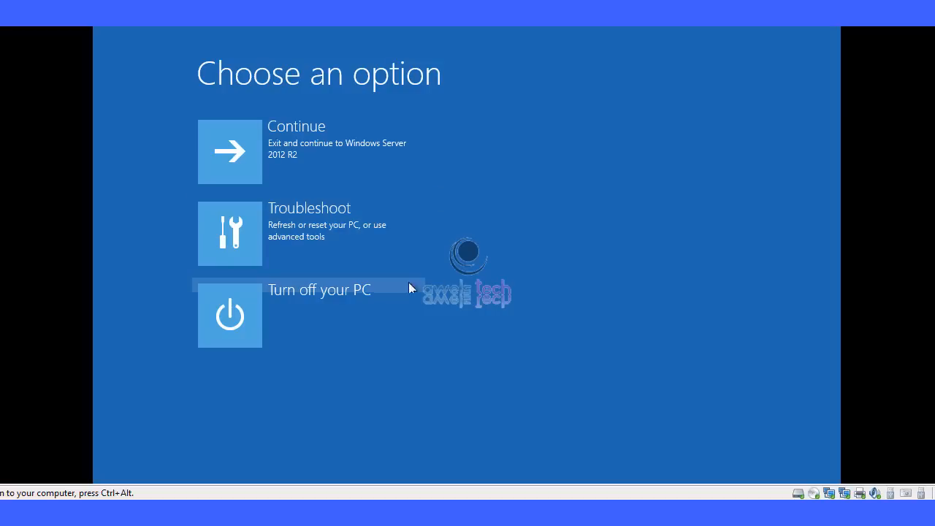
mouse_move(398, 233)
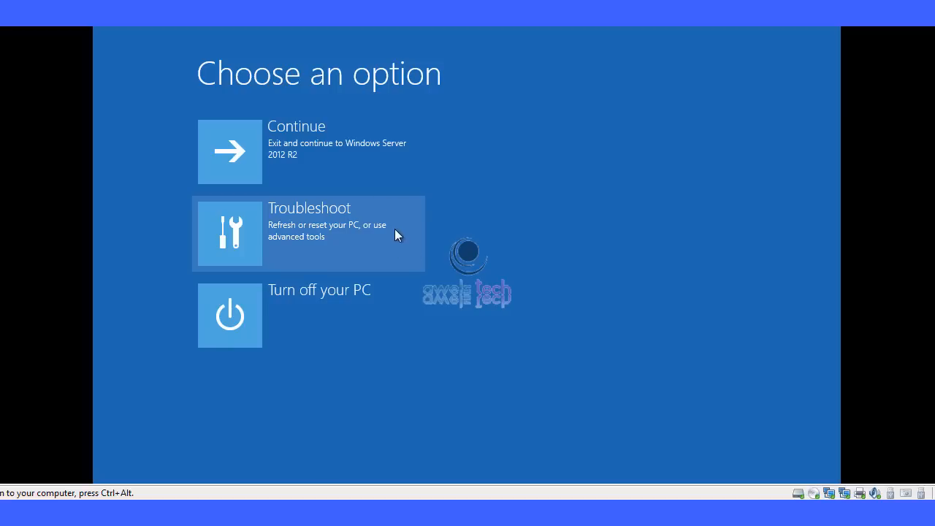
mouse_move(365, 241)
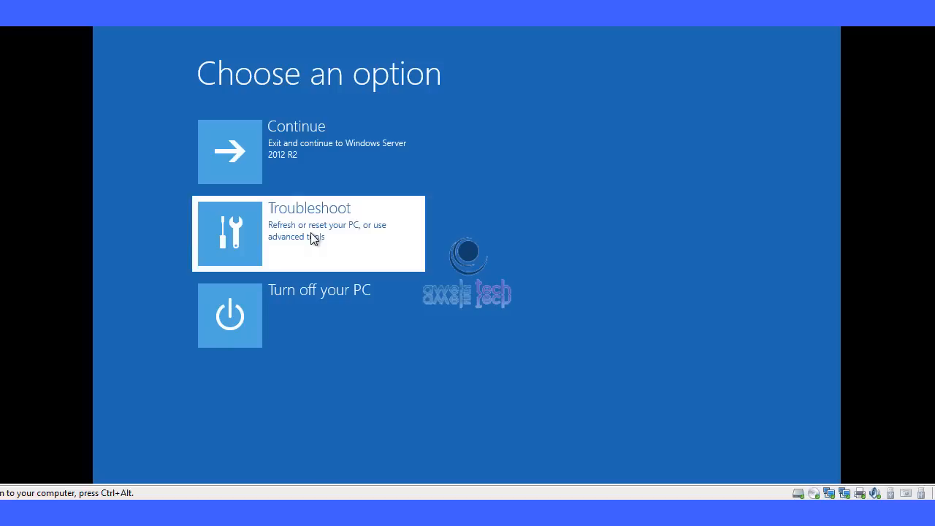
left_click(307, 234)
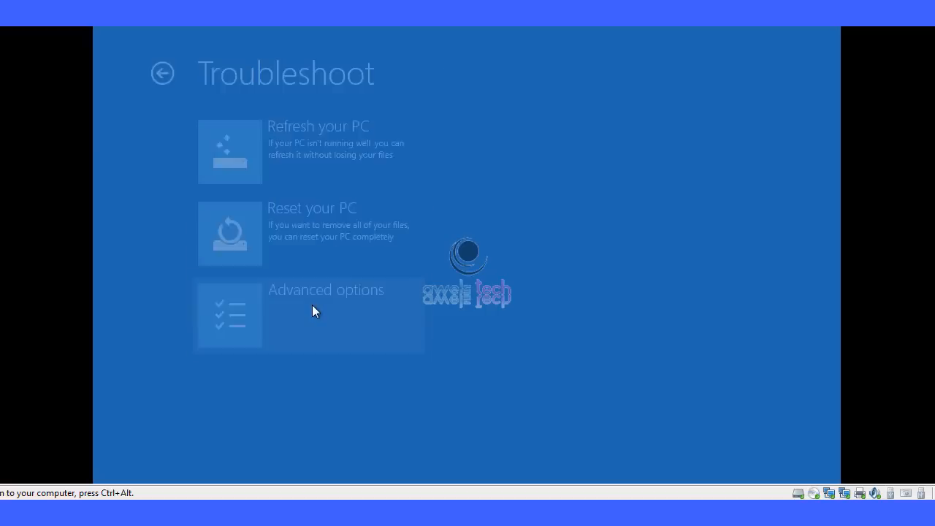
left_click(309, 315)
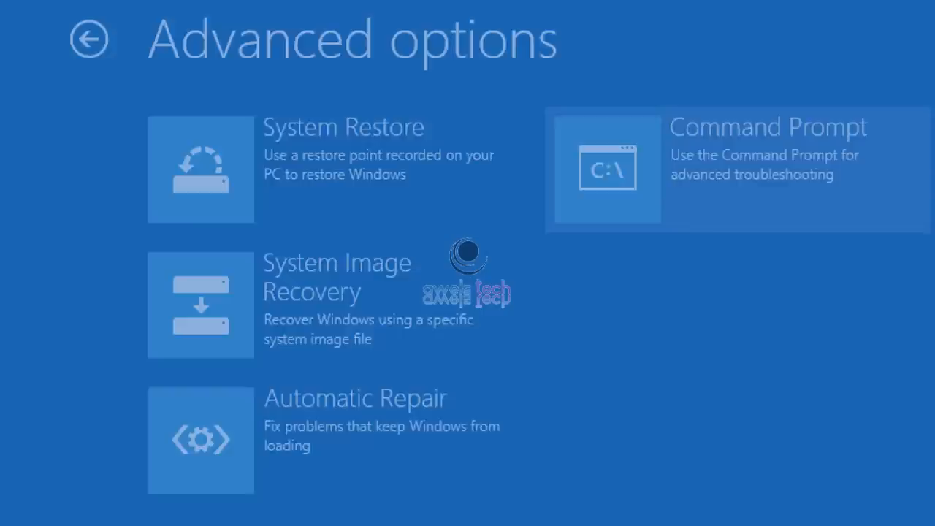
Step: Open Command Prompt and make C: the working drive
left_click(736, 170)
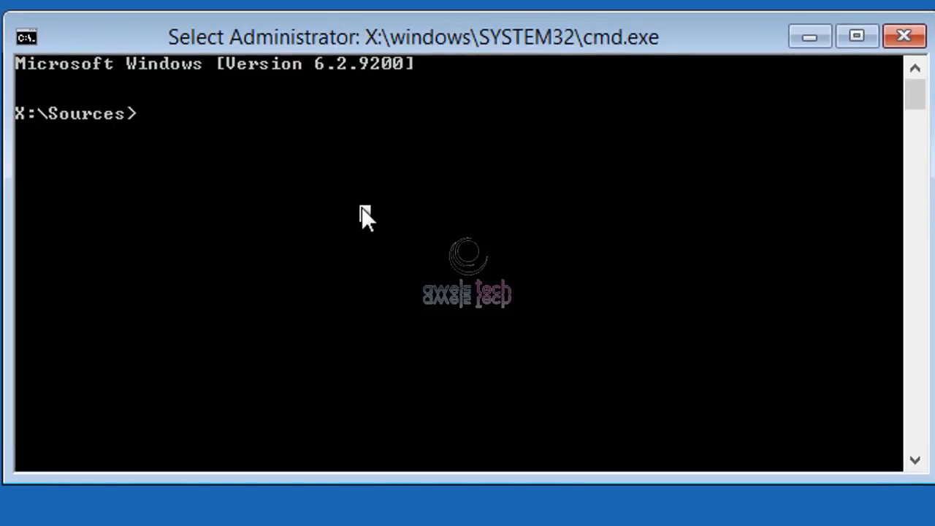
type("C")
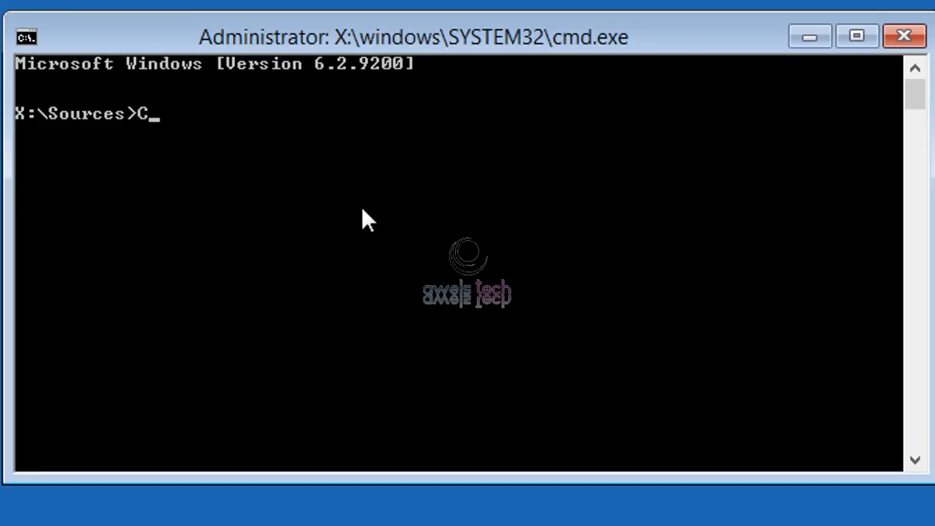
key("Return")
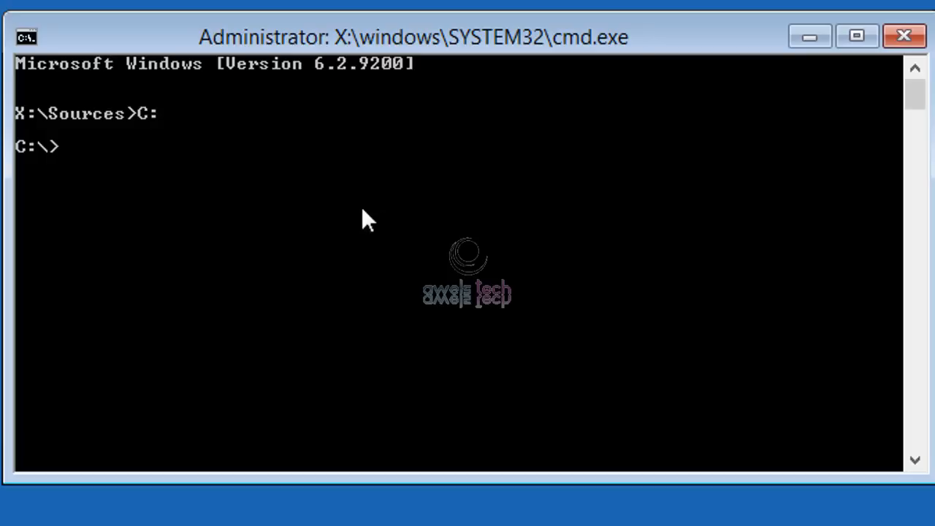
Step: Run attrib -h -a -s at the C:\ root to clear file attributes
type("a")
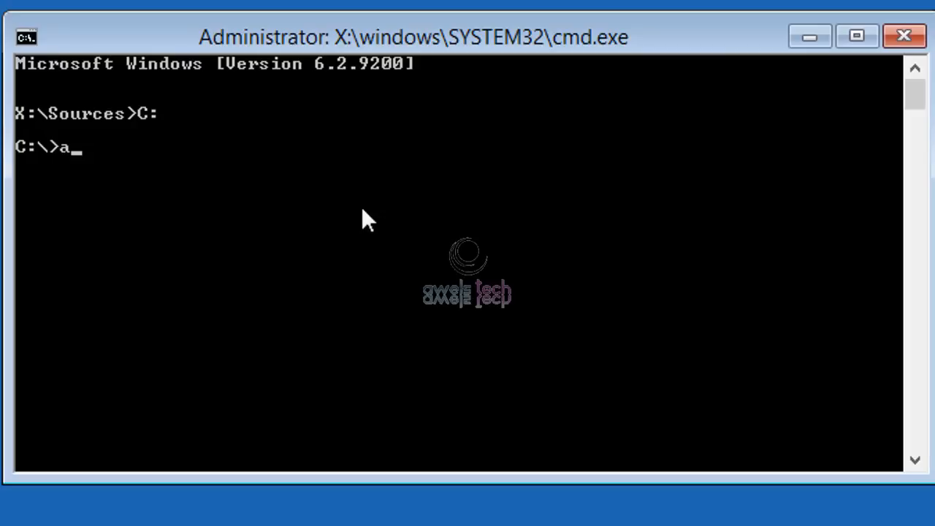
type("ttri")
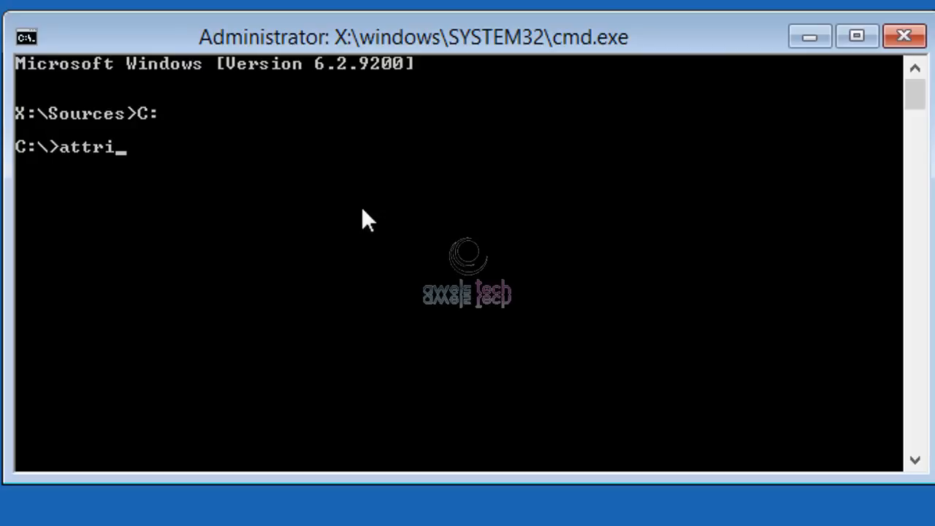
type("b -h")
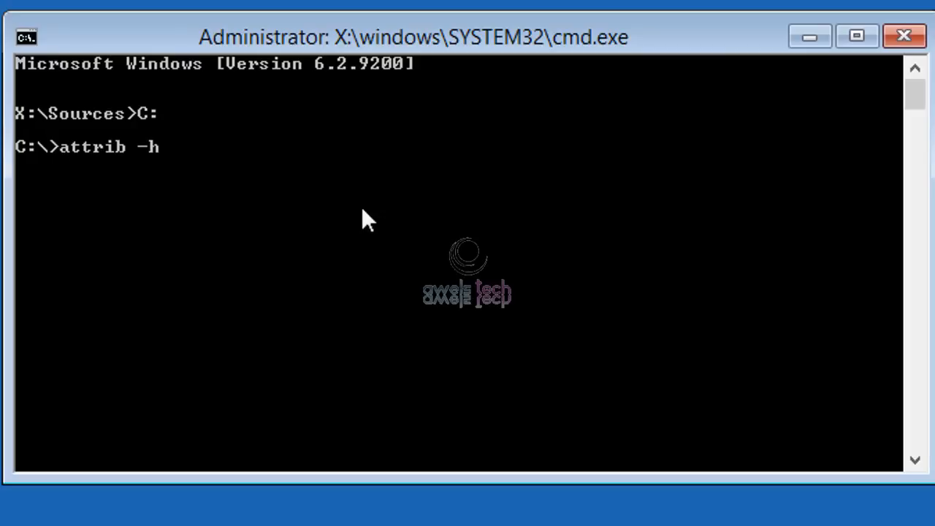
type("-a -s")
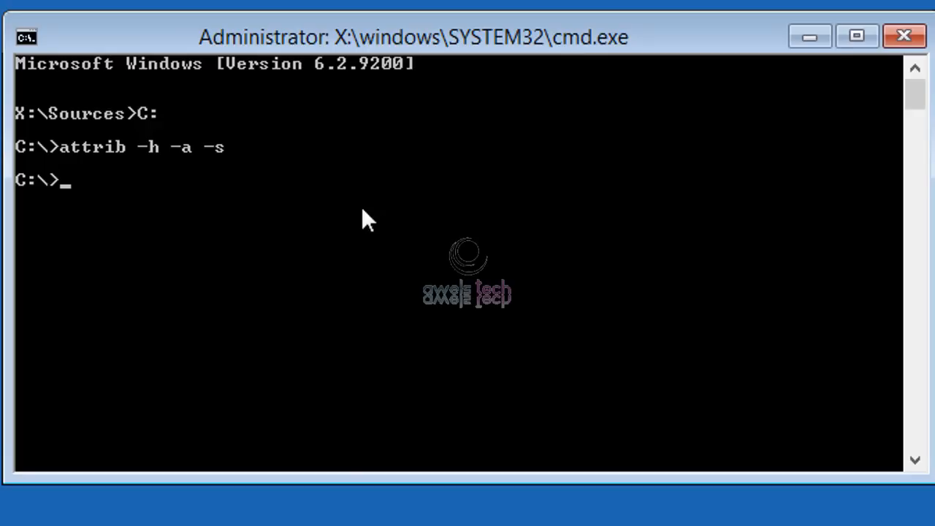
type("dir")
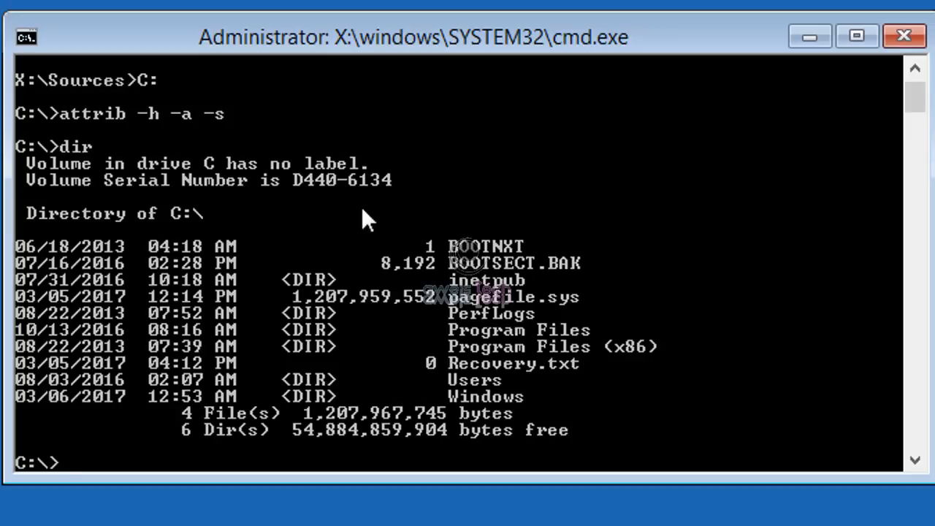
mouse_move(520, 283)
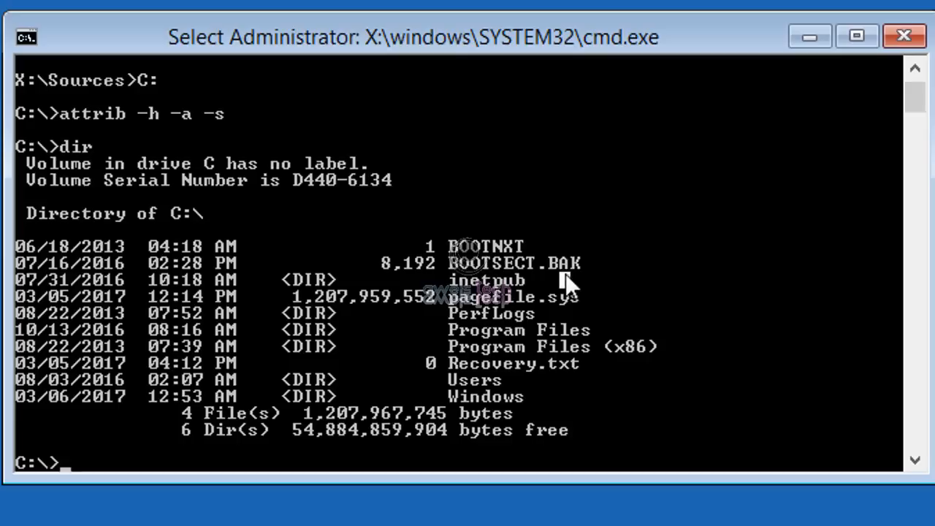
mouse_move(570, 269)
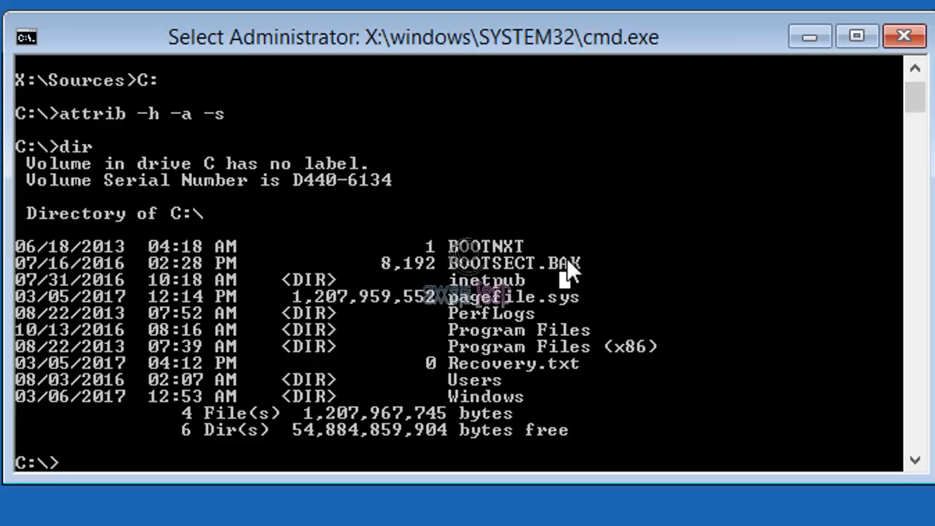
Step: Recreate boot files on drive C by running bcdboot C:\Windows /S C:
type("b")
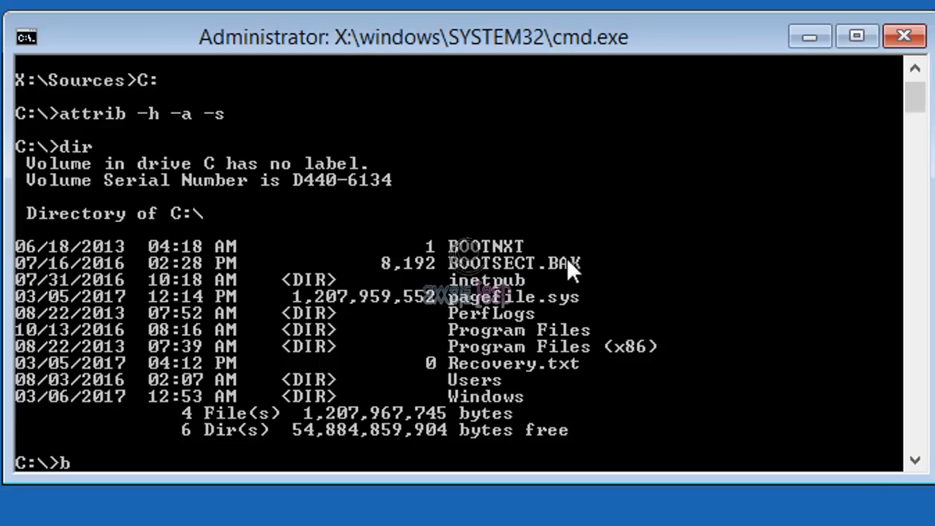
type("cdbo")
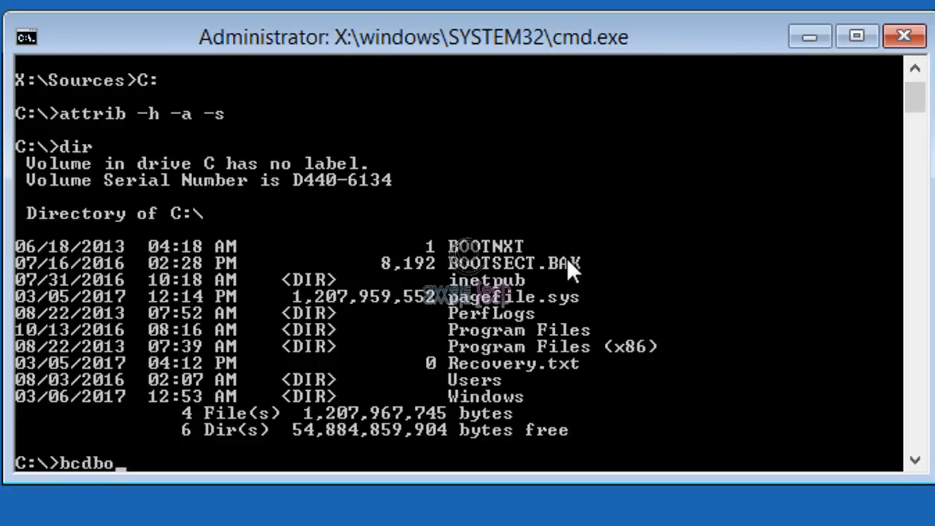
type("ot")
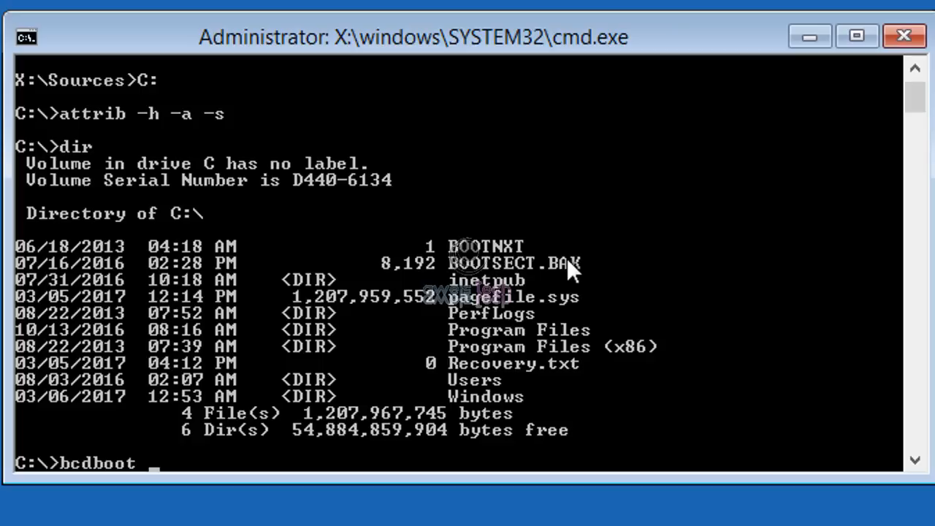
type("C")
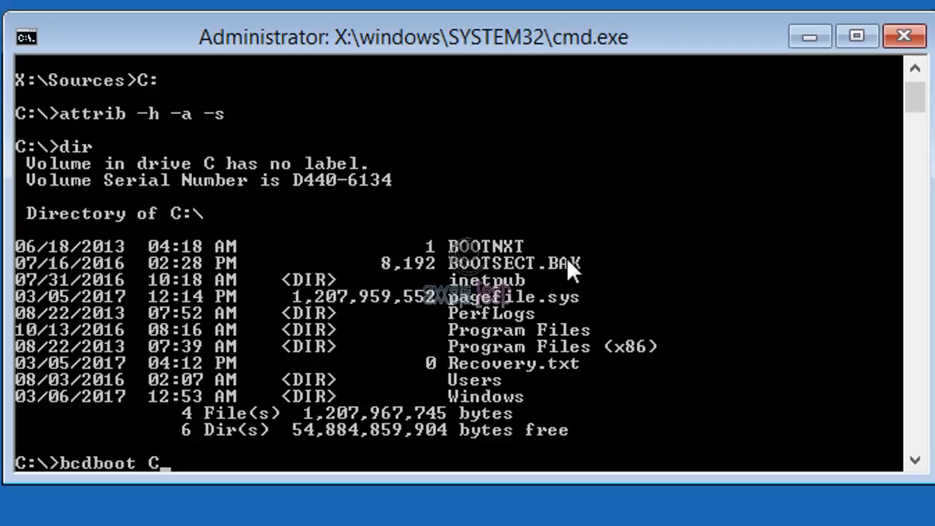
type("\\")
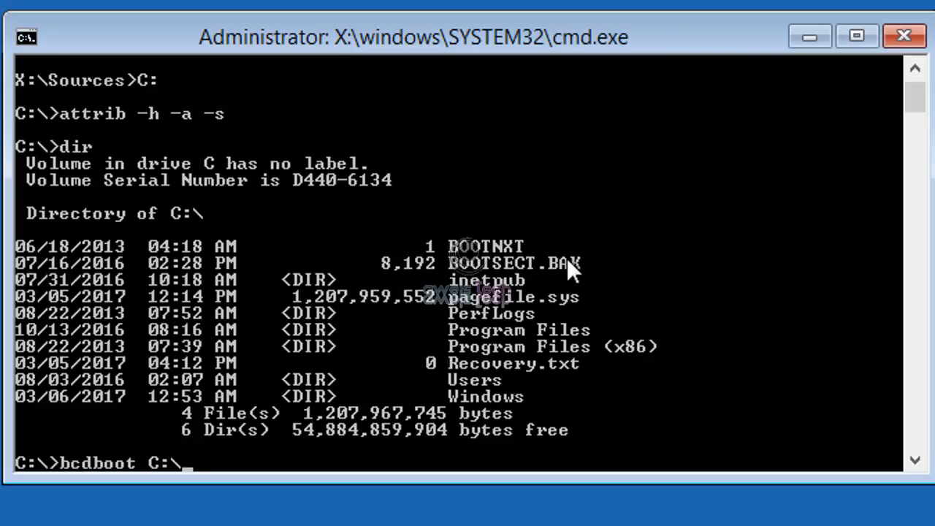
type("Windo")
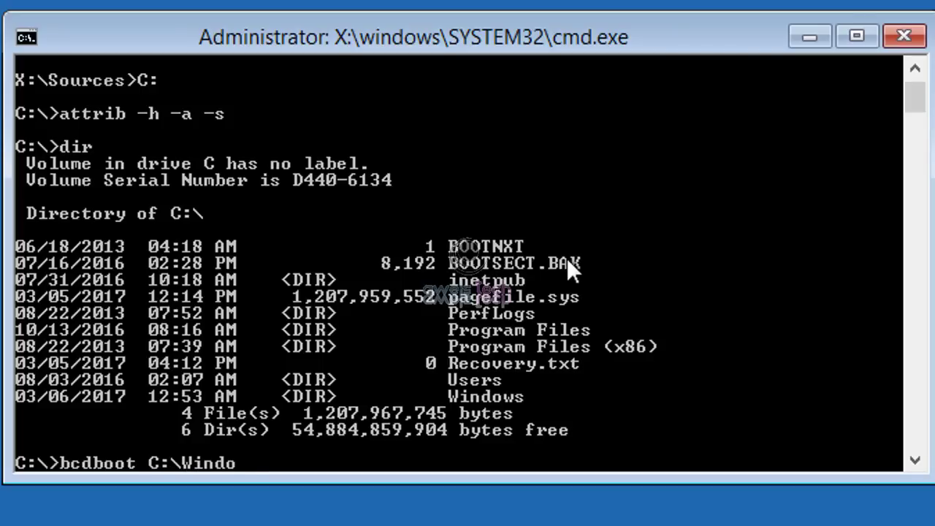
type("ws /")
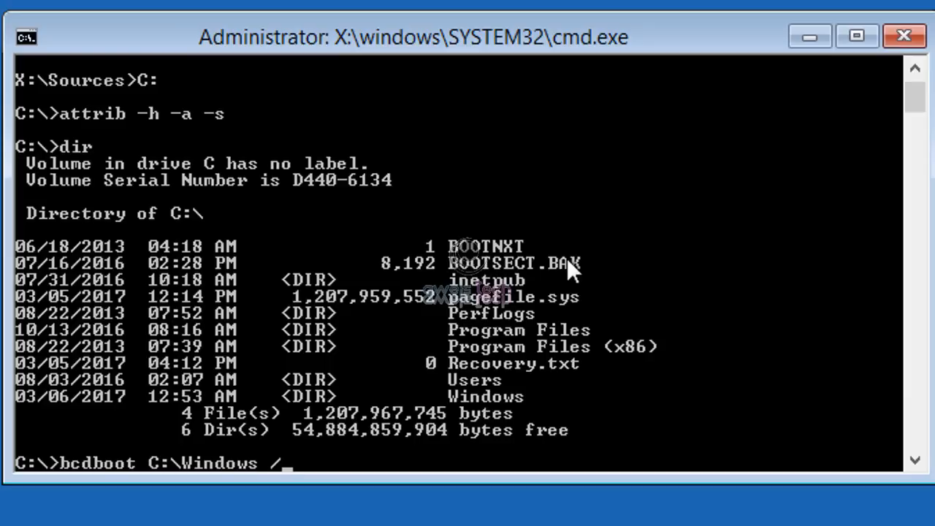
type("S C")
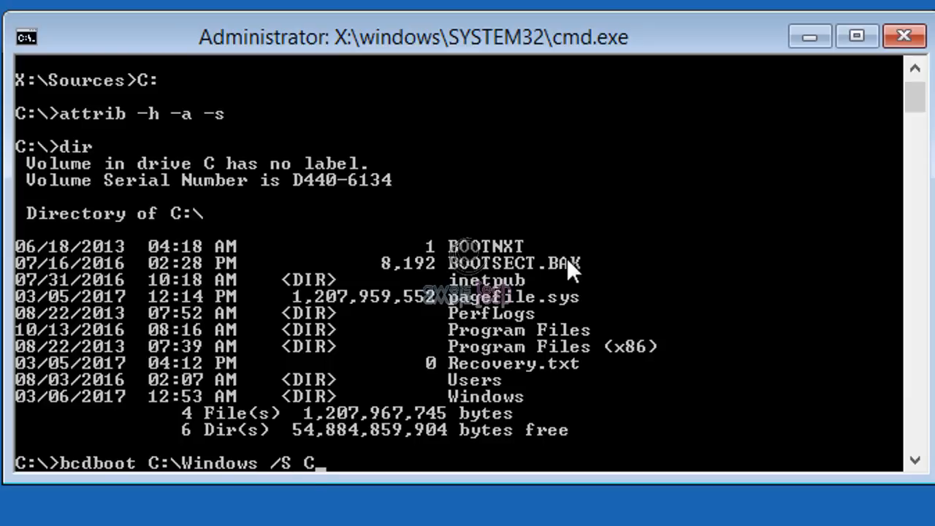
type(":")
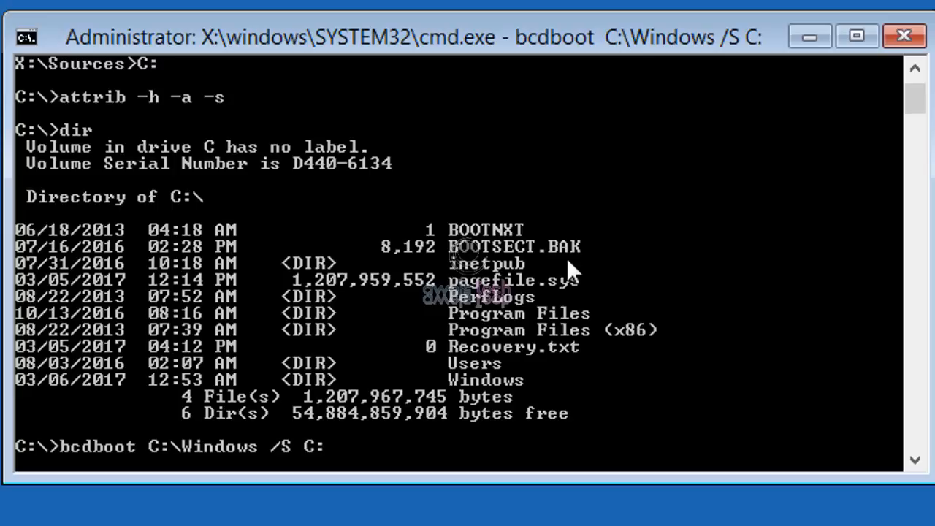
key("Return")
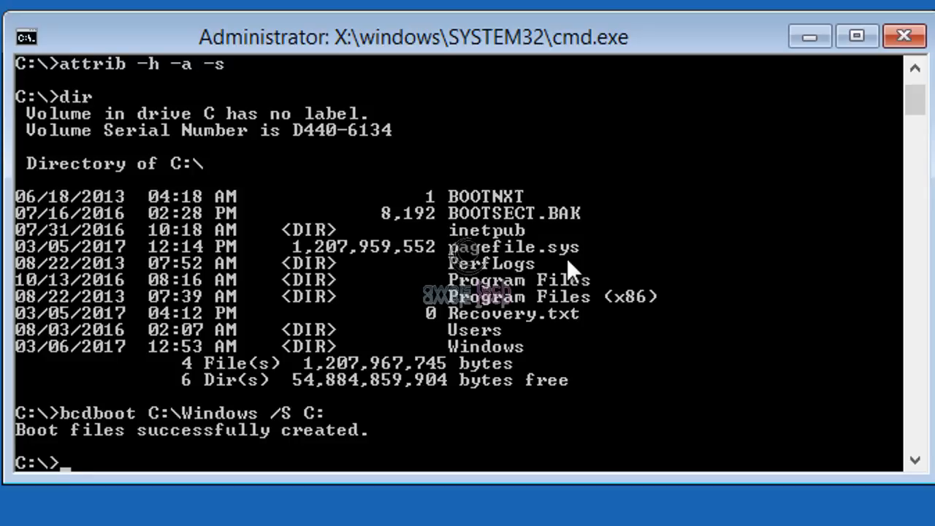
Step: List the C:\ root and clear attributes again with attrib -h -a -s
type("dir")
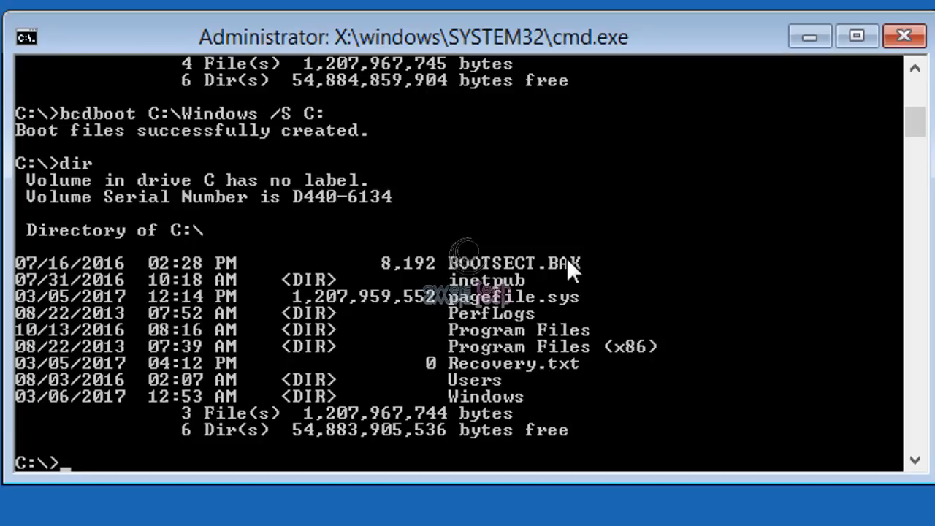
type("attri")
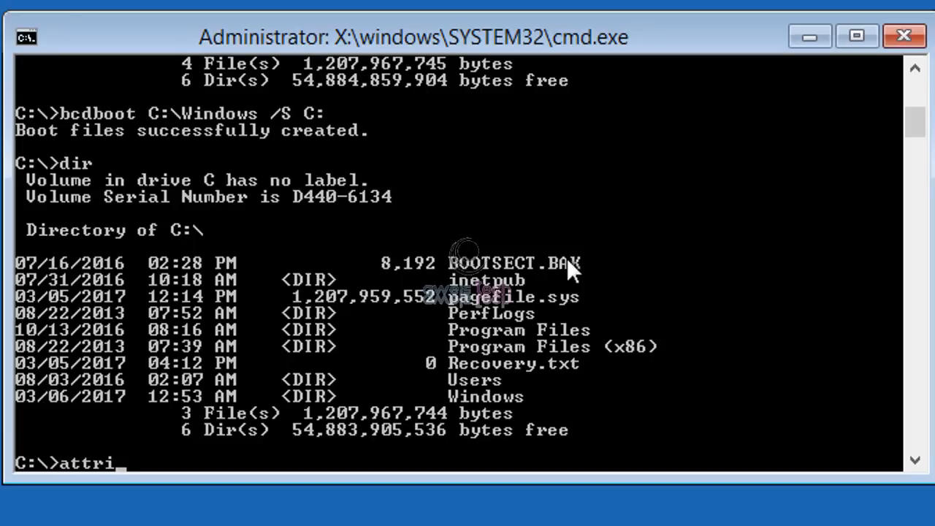
type("b -h")
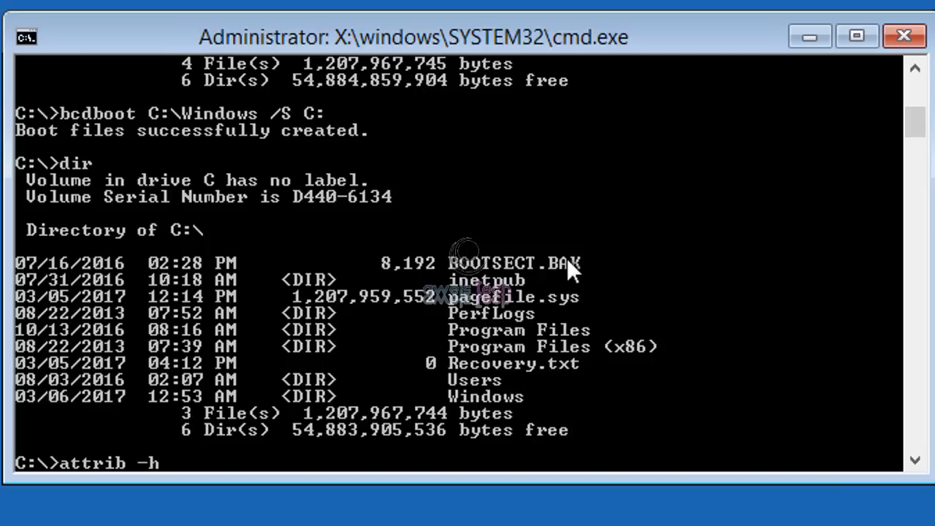
type("-a -s")
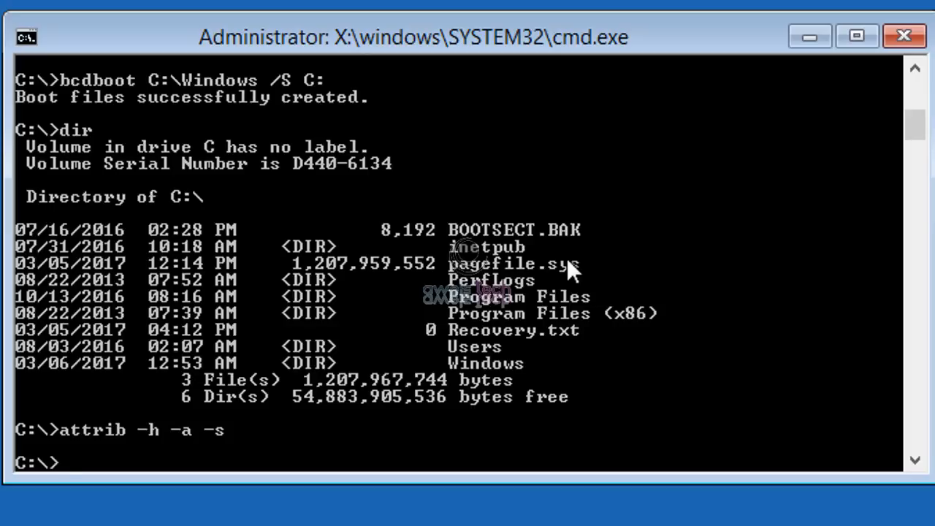
Step: Relist C:\ to confirm bootmgr appears, then begin typing exit
type("di")
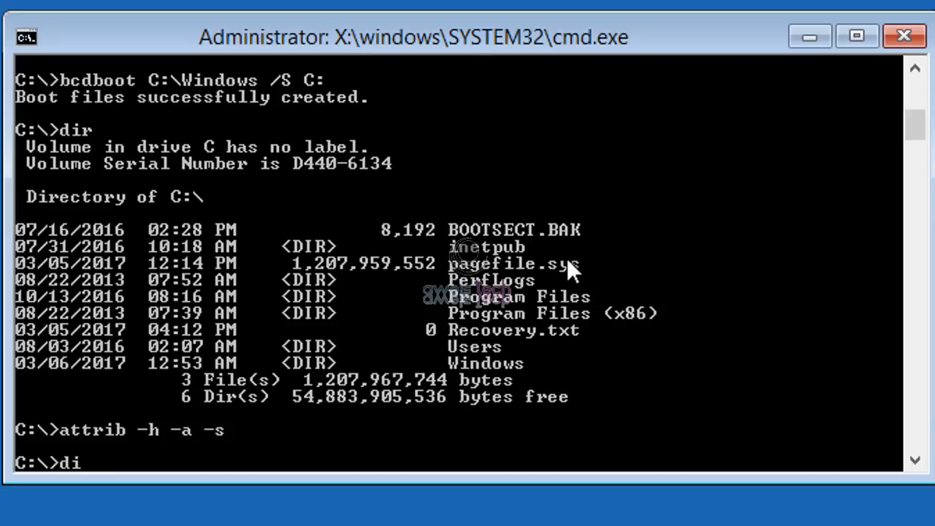
key("Return")
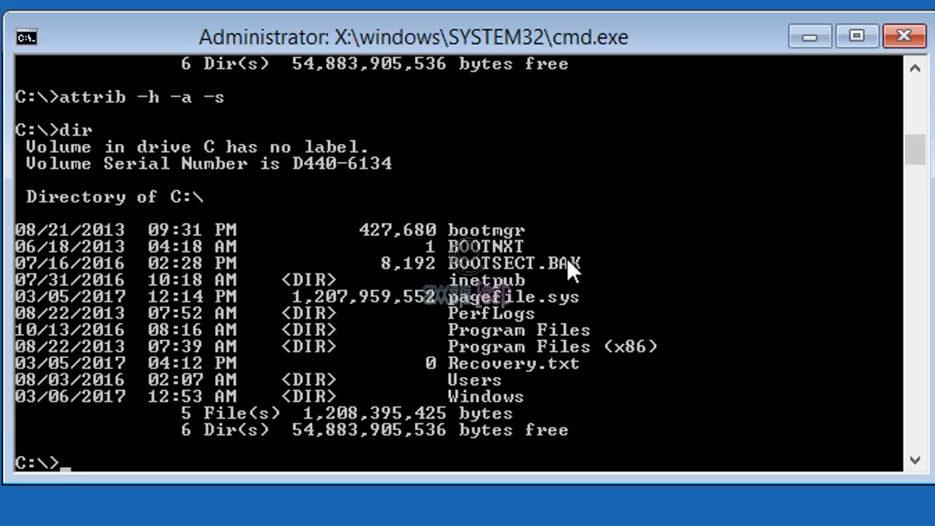
type("ex")
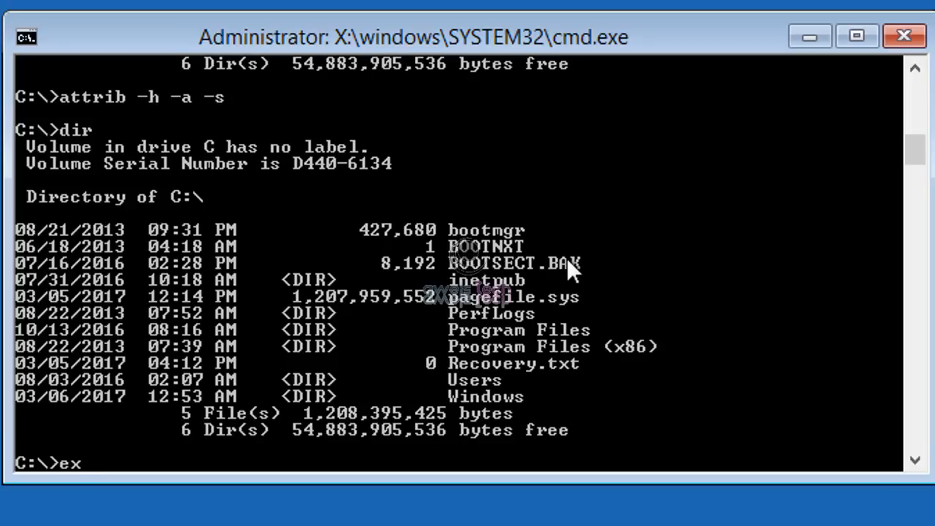